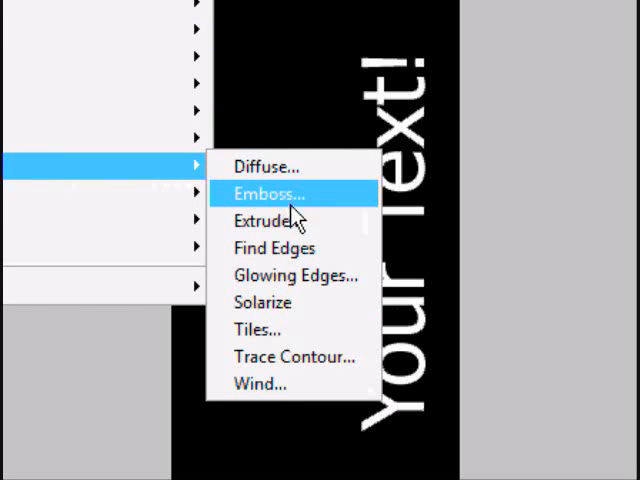
# - Apply the Wind stylize filter, converting the 'Your Text!' type to pixels
pyautogui.click(266, 192)
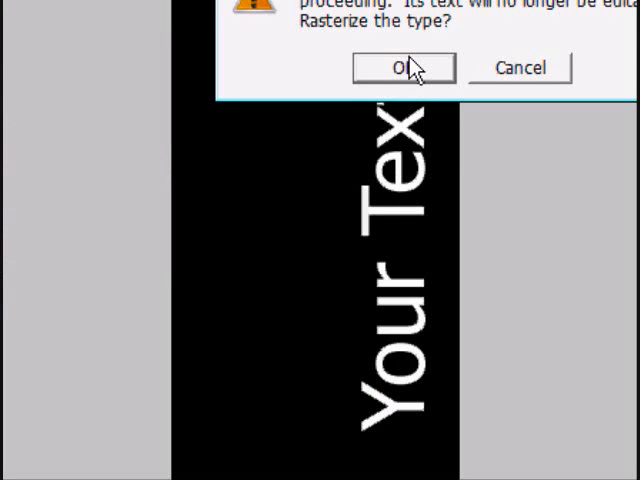
pyautogui.click(404, 68)
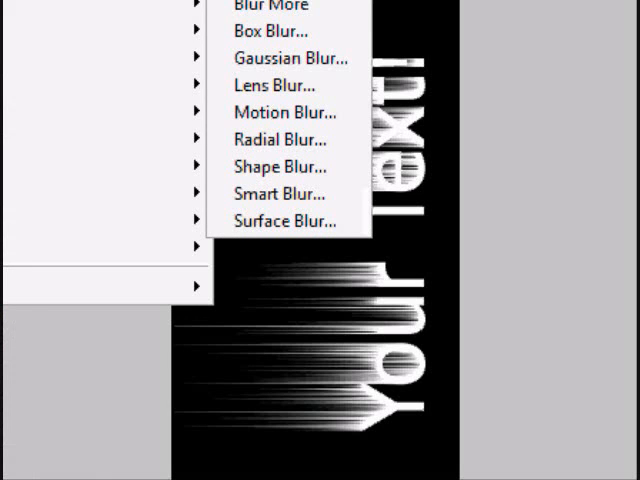
pyautogui.moveTo(290, 58)
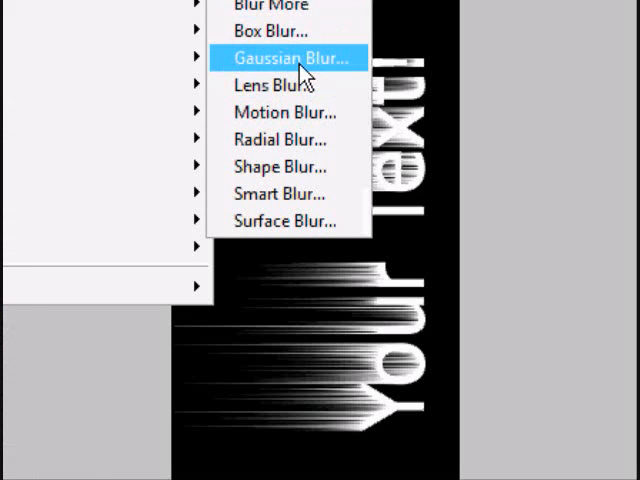
# - Choose Gaussian Blur to soften the wind-streaked text
pyautogui.click(288, 56)
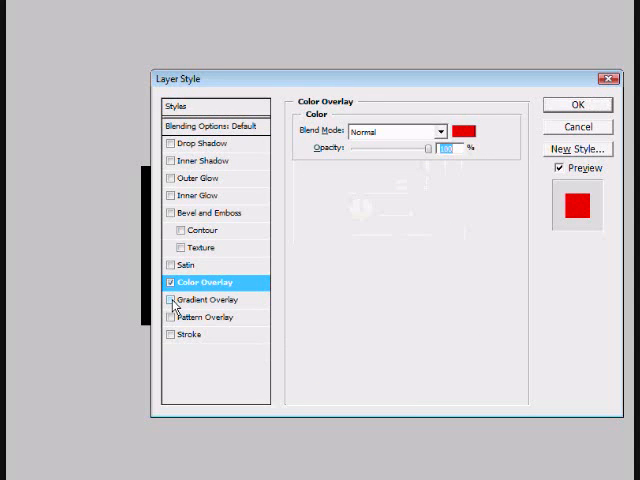
pyautogui.moveTo(460, 130)
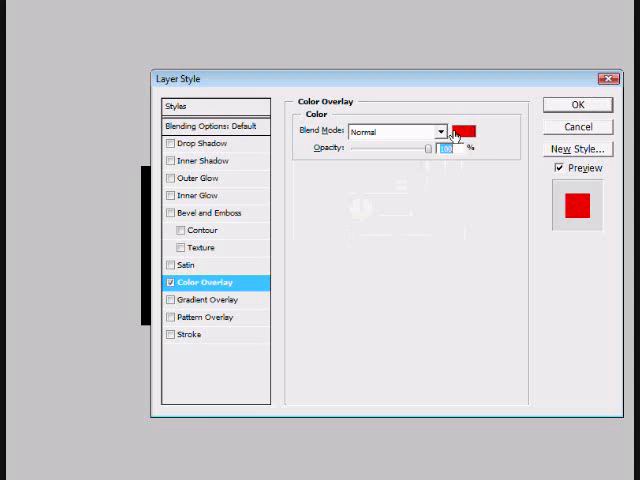
# - Set the color overlay to orange (R255 G122 B14) and confirm the picker
pyautogui.click(472, 128)
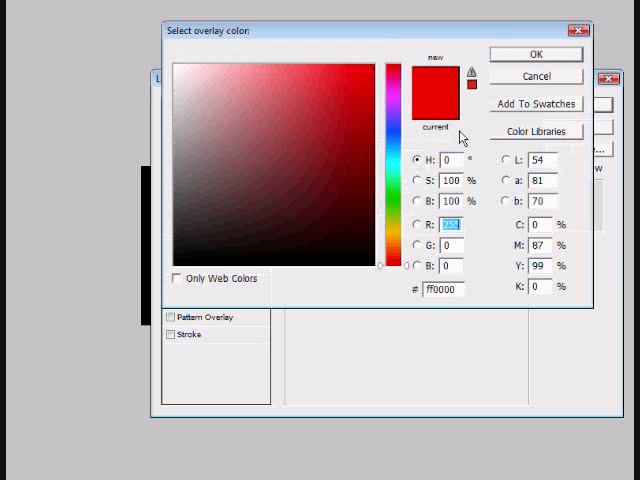
pyautogui.moveTo(392, 264)
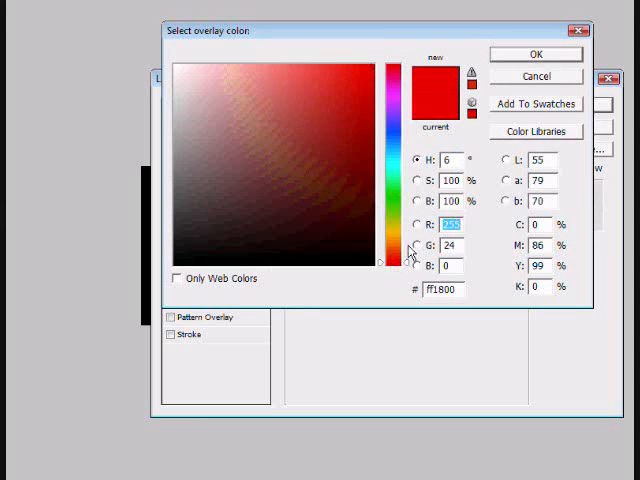
pyautogui.click(364, 84)
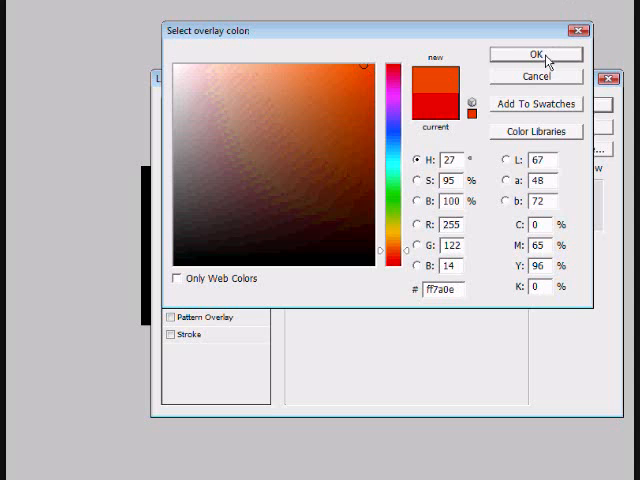
pyautogui.click(536, 54)
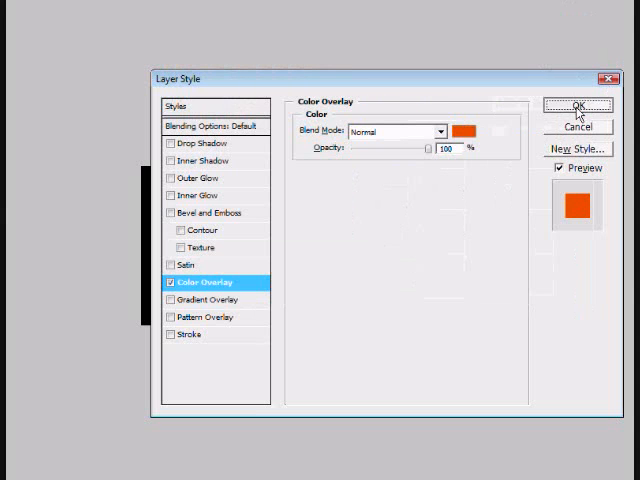